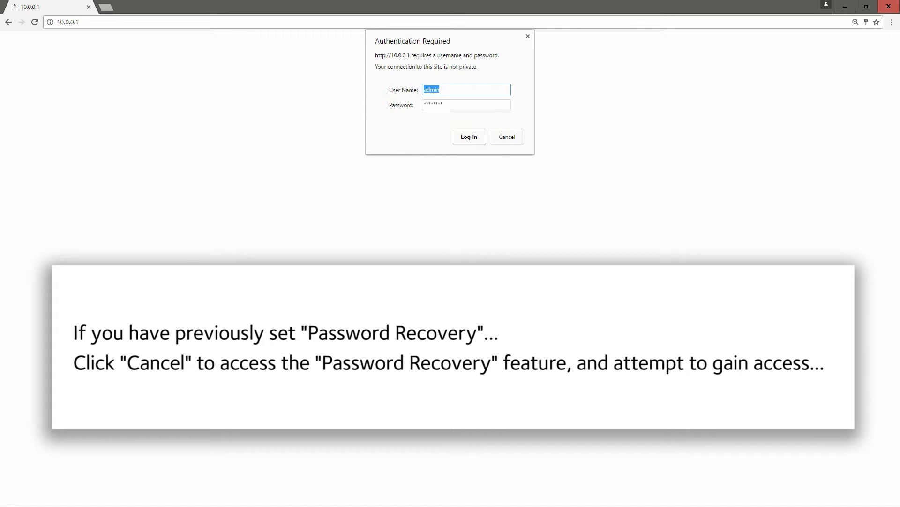
click(507, 136)
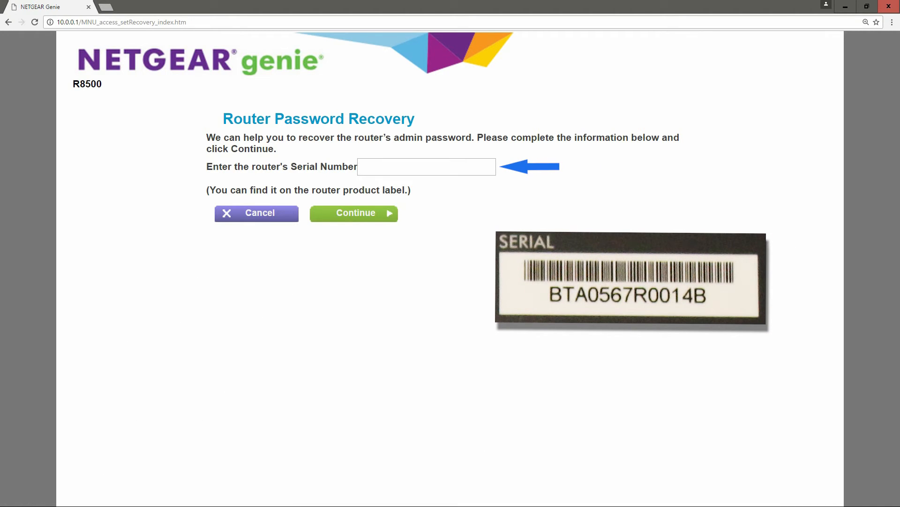
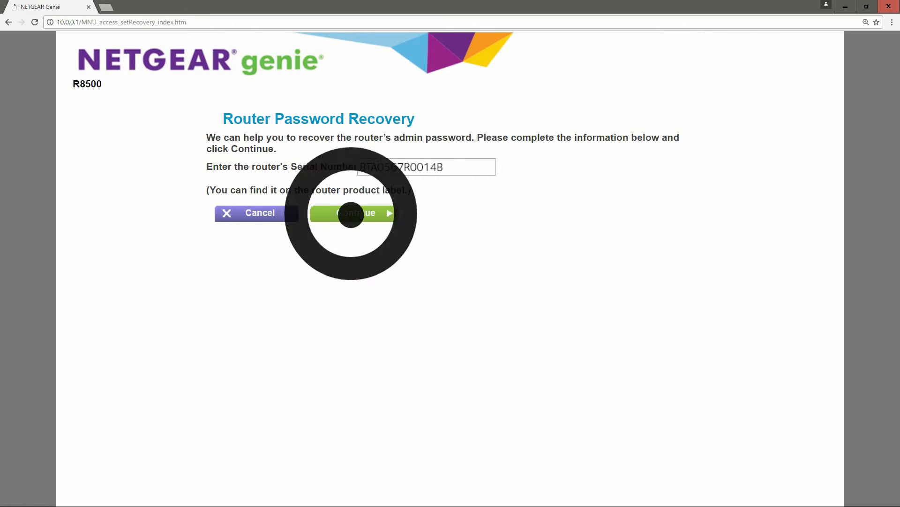
click(354, 213)
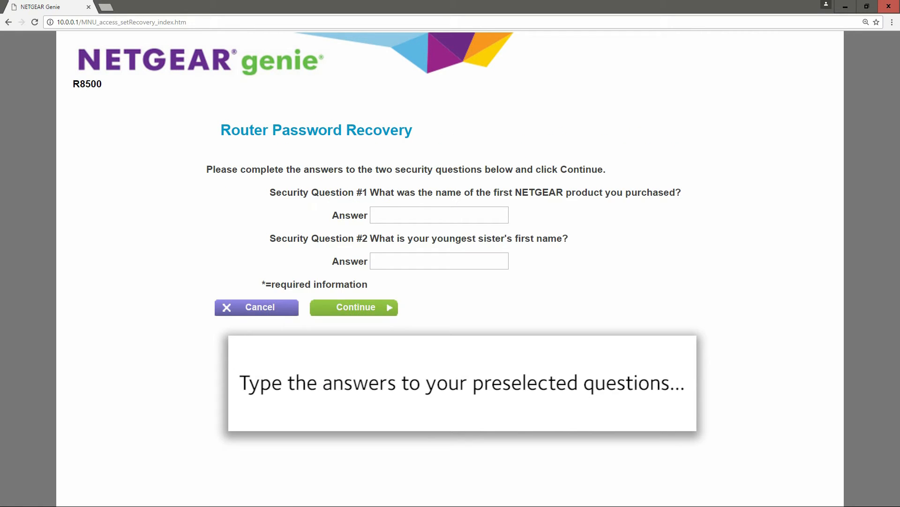
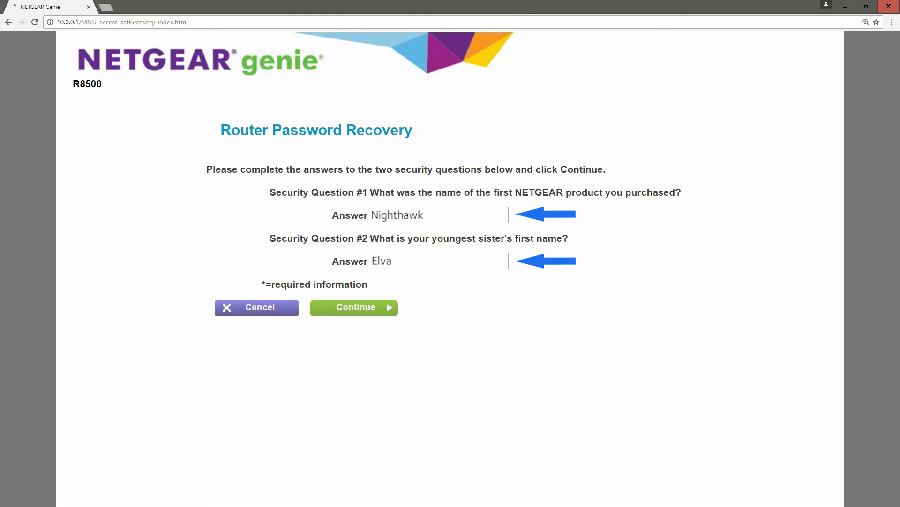
click(354, 307)
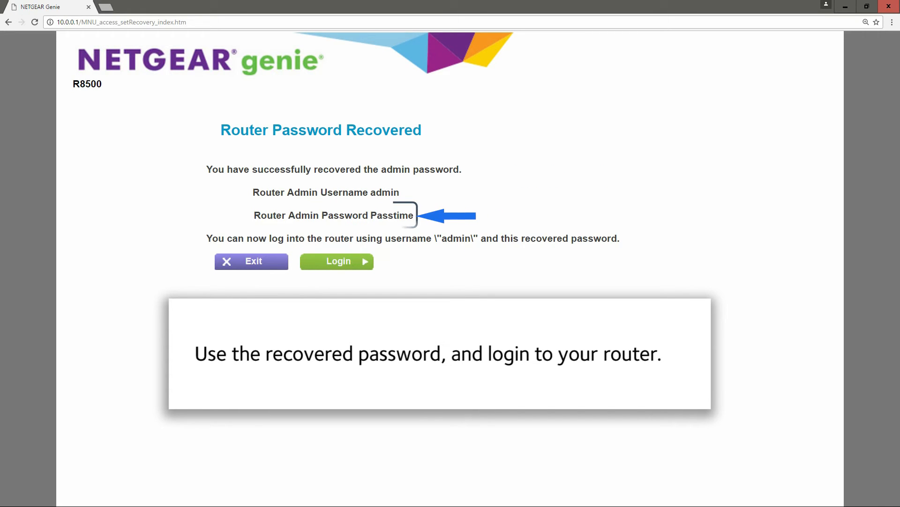
click(338, 261)
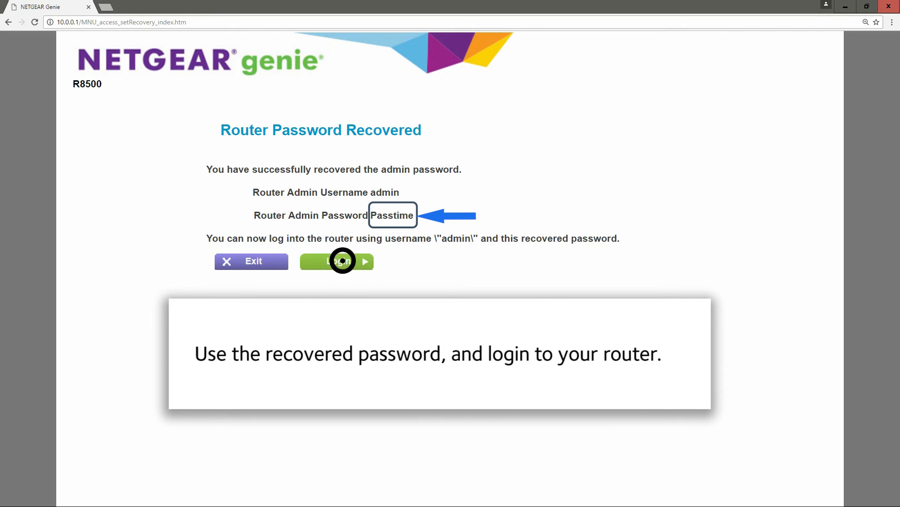
click(337, 261)
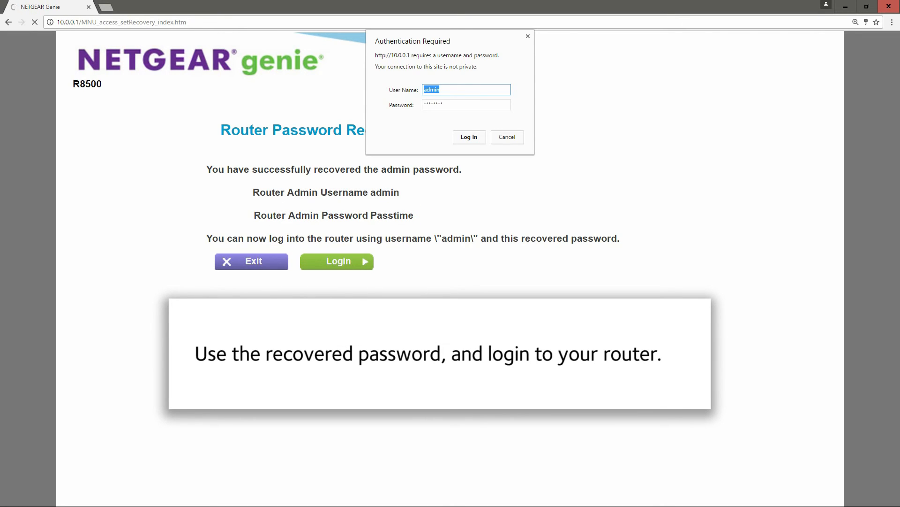
- Log in with the recovered admin password to reach the Basic Home page
click(466, 104)
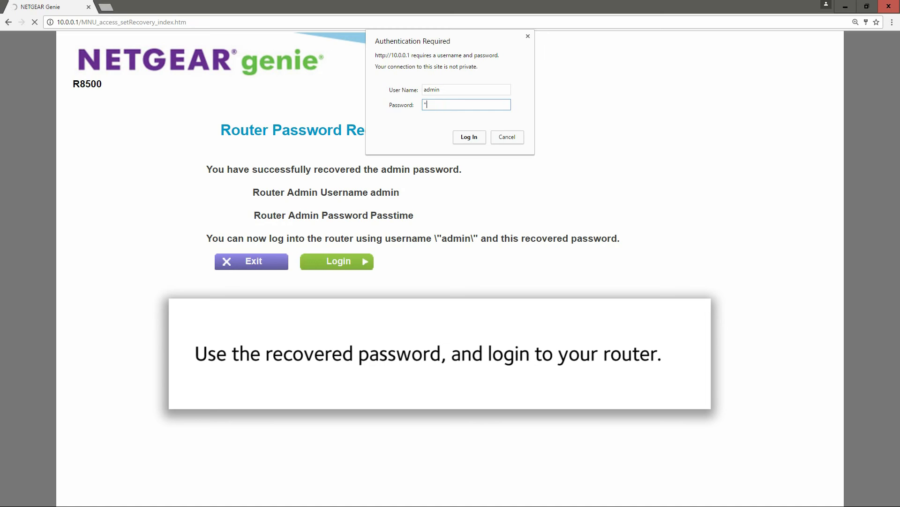
click(468, 136)
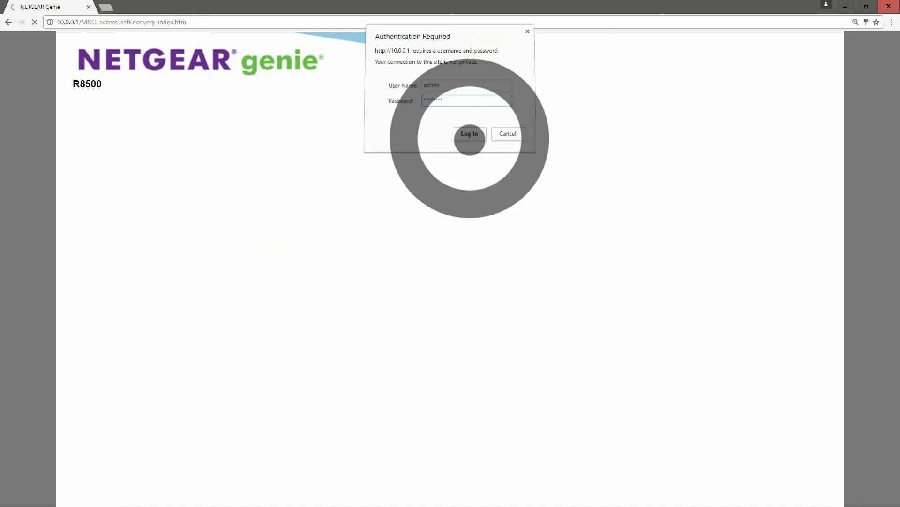
click(469, 133)
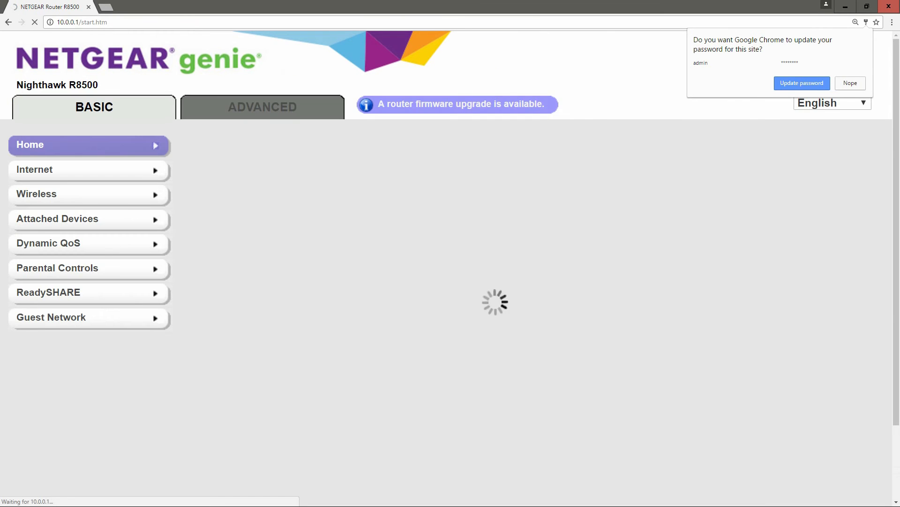